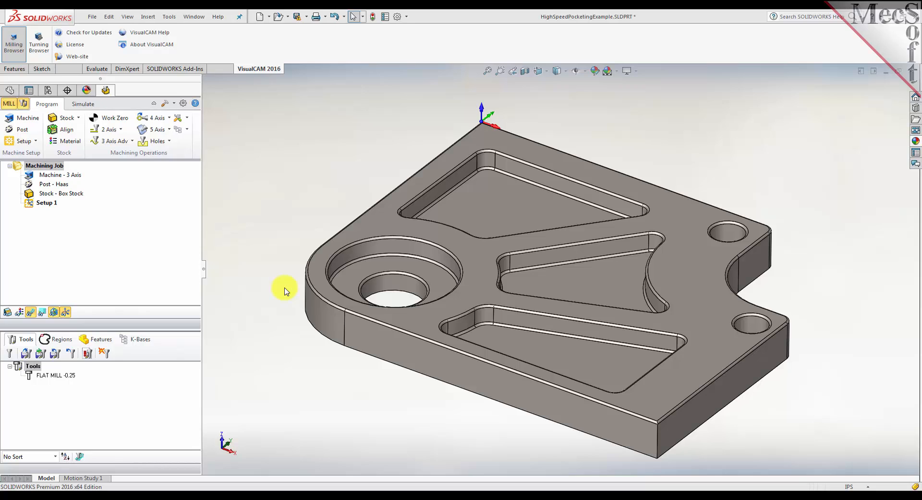
mouse_move(288, 97)
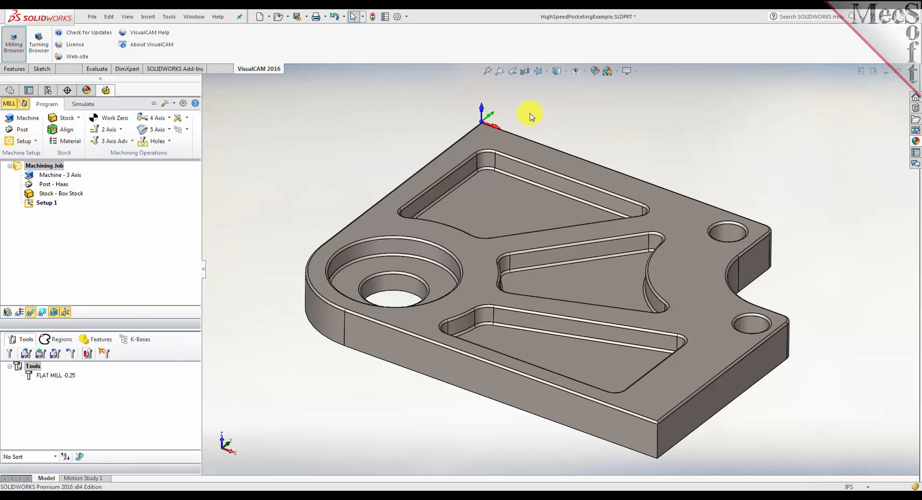
mouse_move(383, 134)
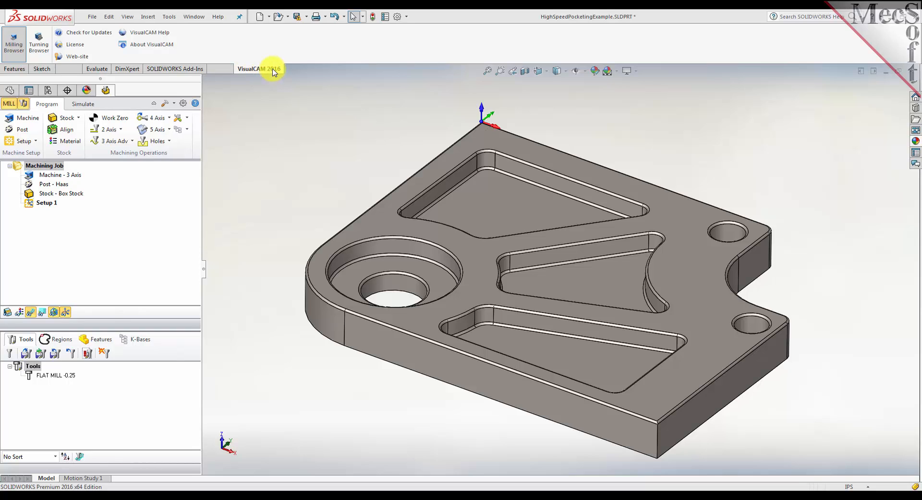
mouse_move(272, 71)
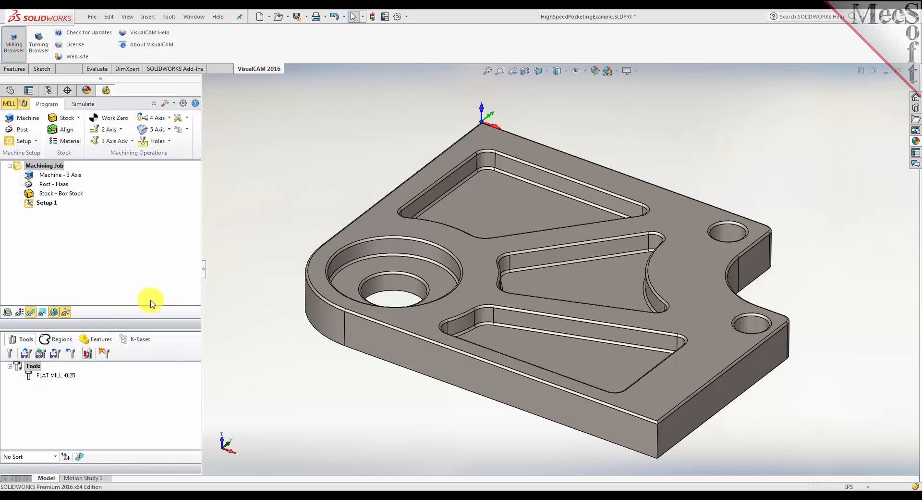
mouse_move(115, 194)
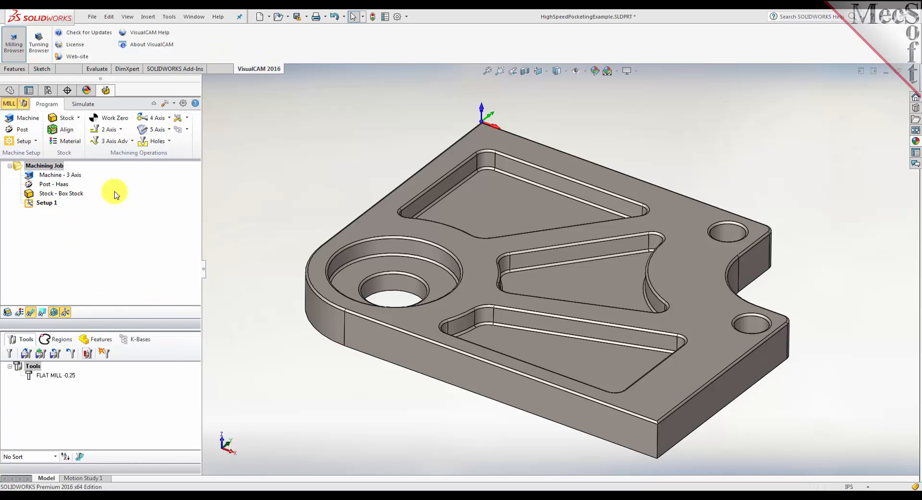
mouse_move(111, 236)
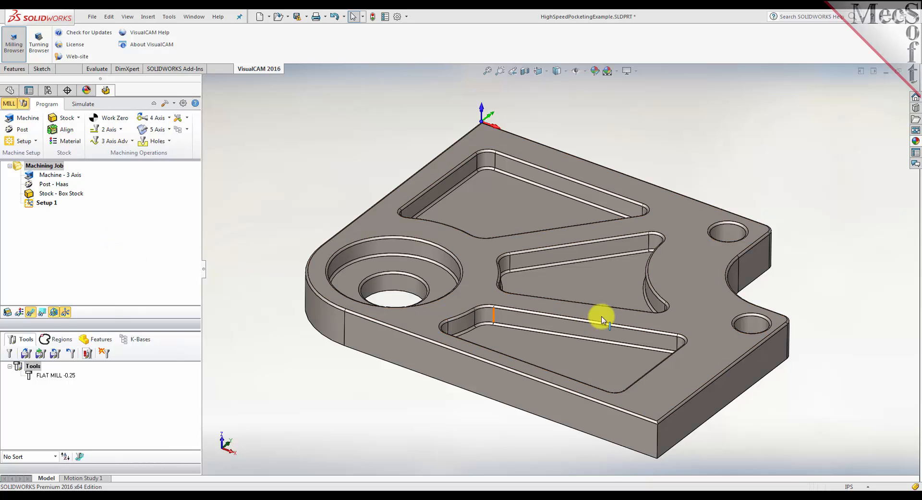
Open Machine Tool Setup showing world coordinate system alignment and zero origin
left_click(612, 254)
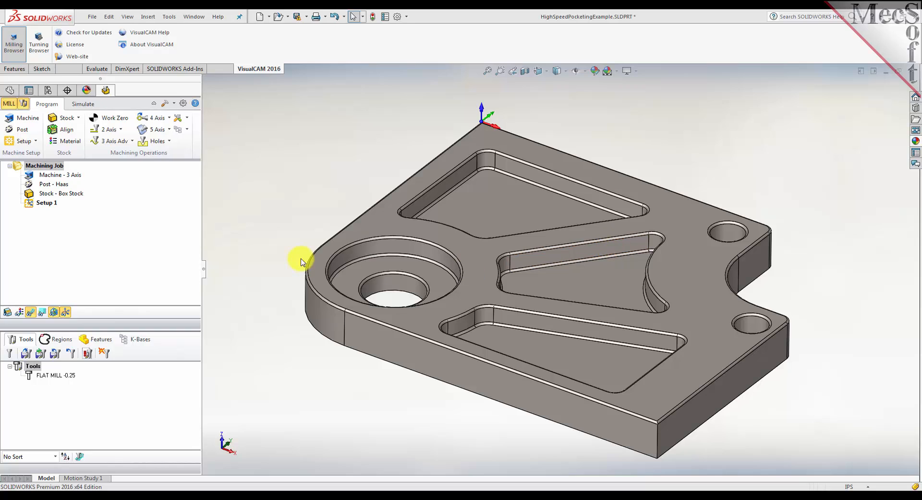
mouse_move(297, 247)
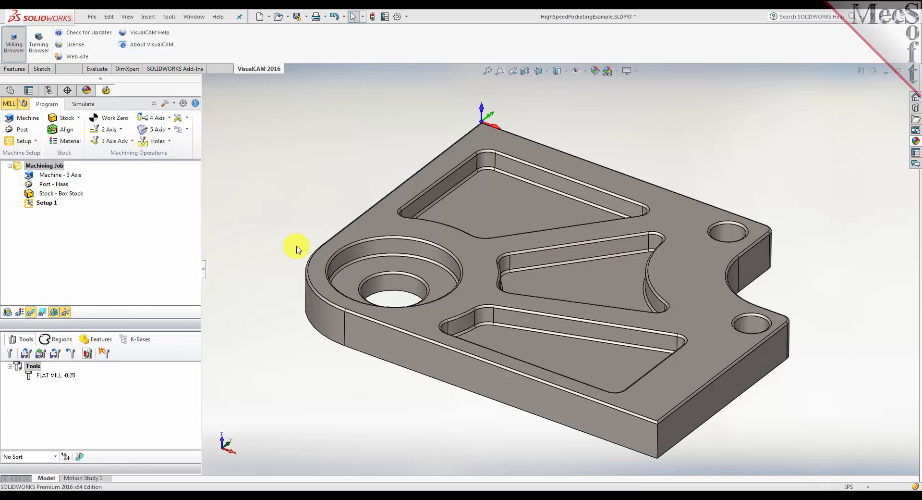
mouse_move(77, 159)
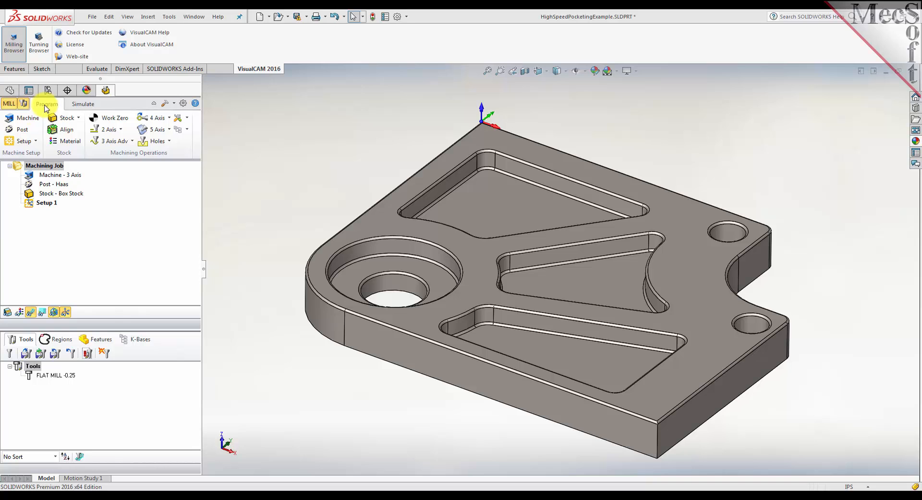
left_click(46, 103)
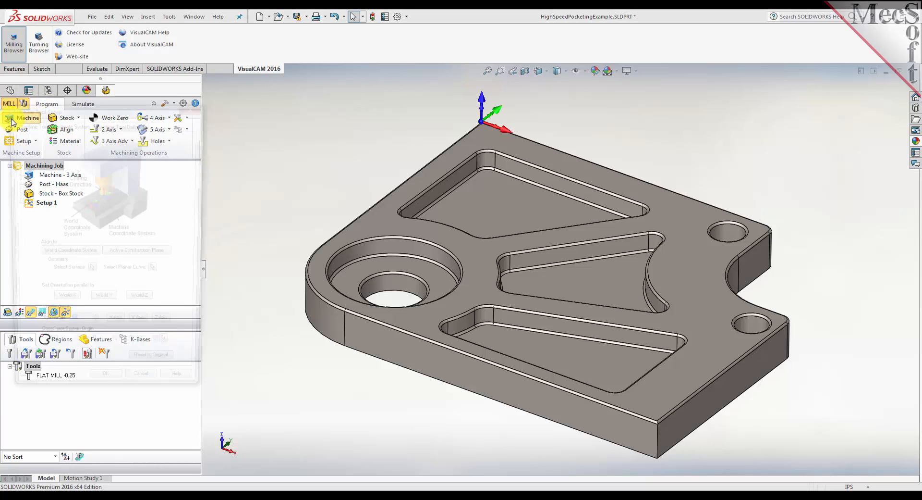
left_click(30, 117)
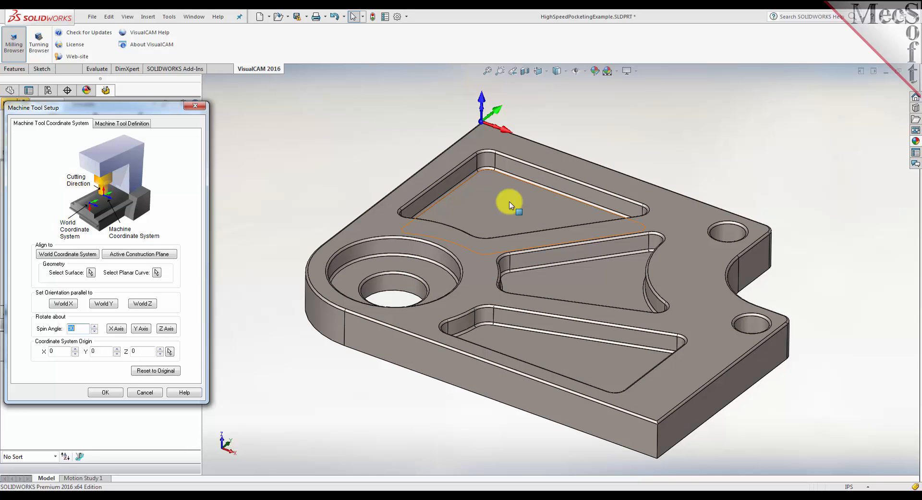
mouse_move(495, 207)
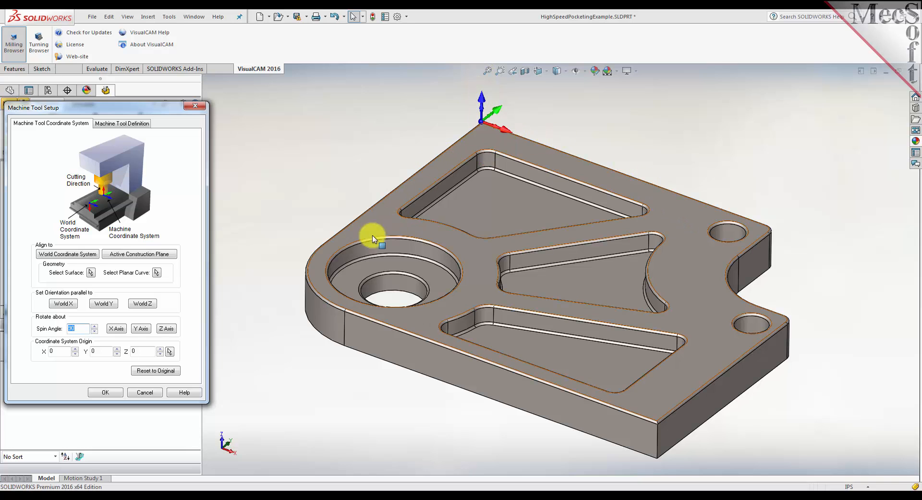
mouse_move(369, 328)
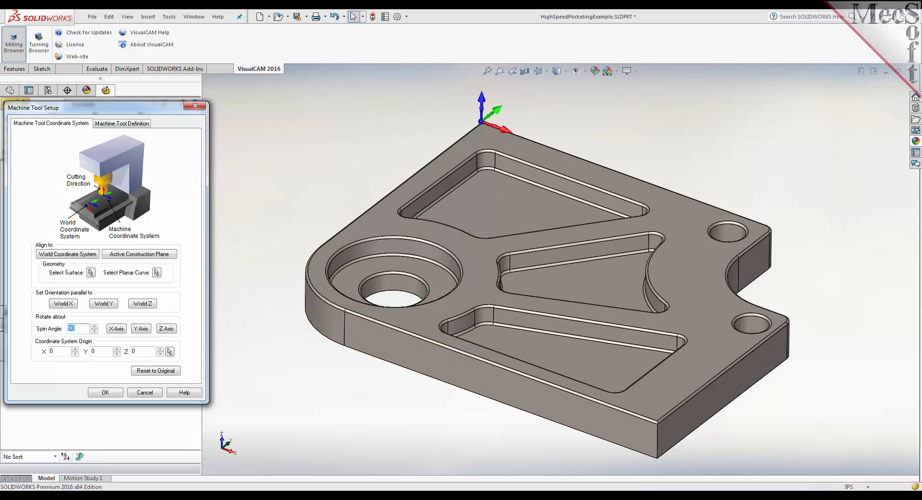
mouse_move(686, 457)
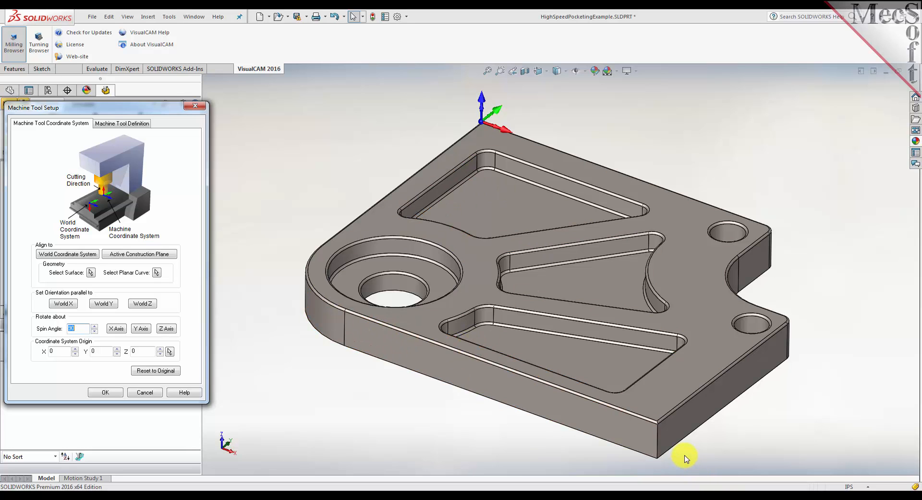
mouse_move(346, 276)
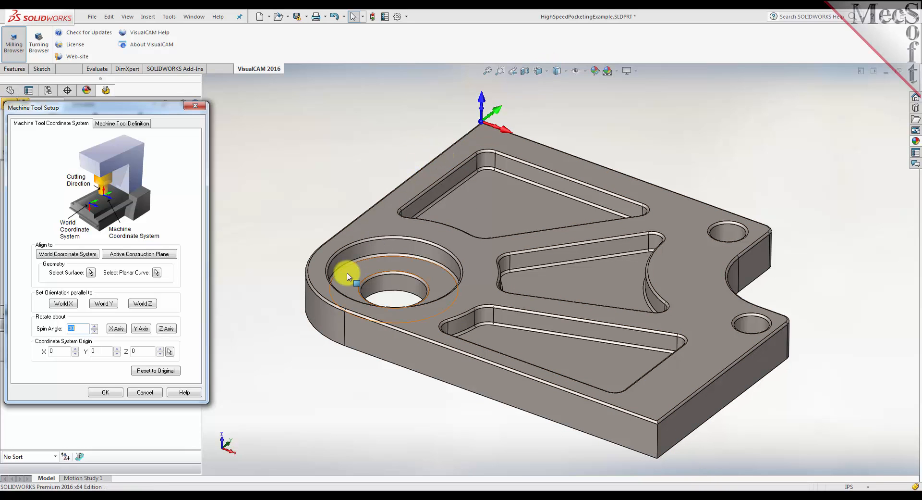
left_click(383, 256)
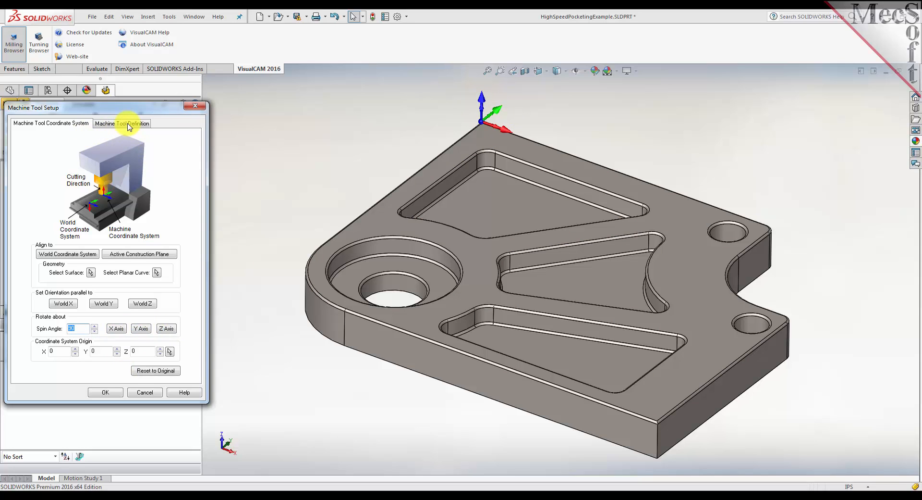
Keep Number of Axes at 3 Axis in the machine definition and confirm it
left_click(122, 123)
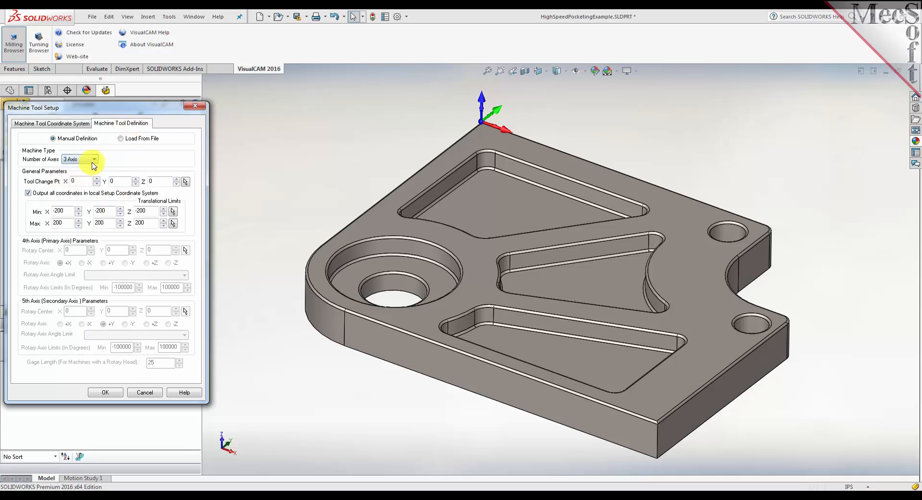
left_click(94, 159)
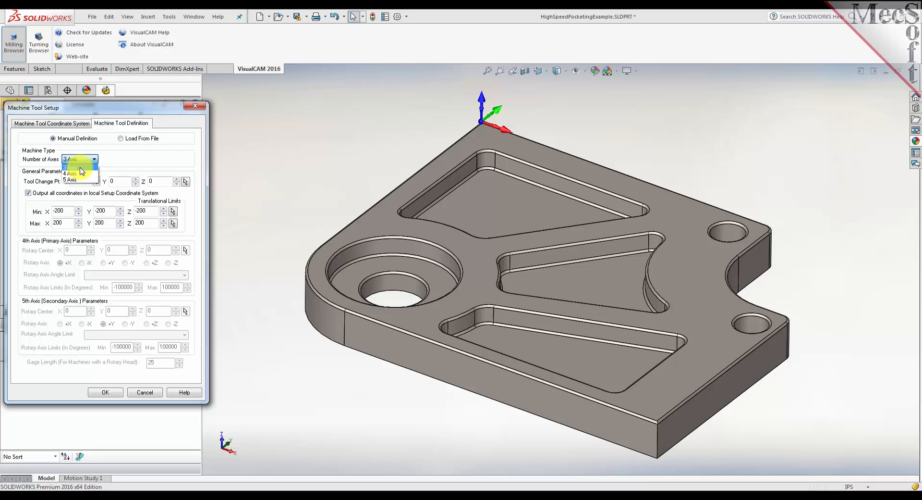
left_click(71, 159)
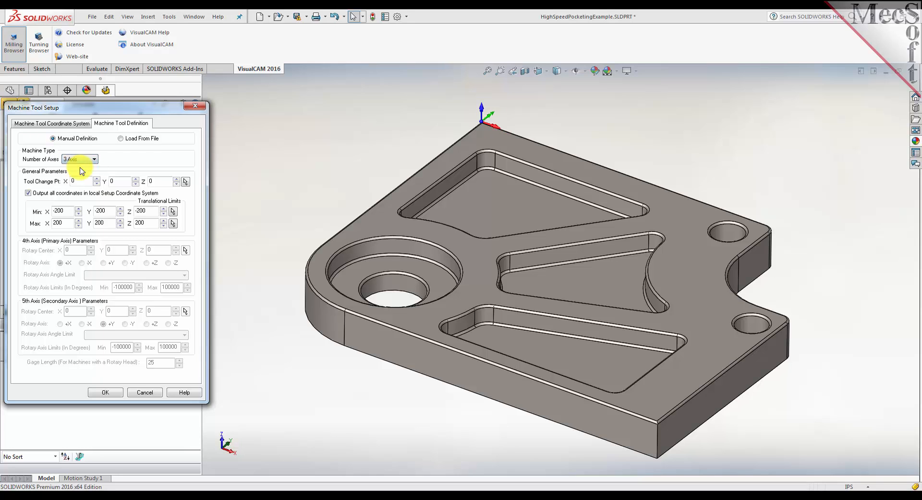
left_click(105, 392)
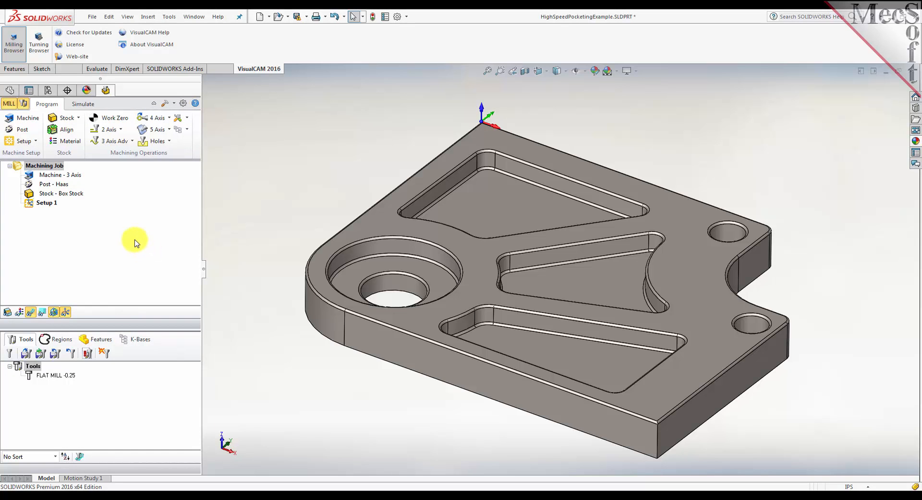
left_click(22, 141)
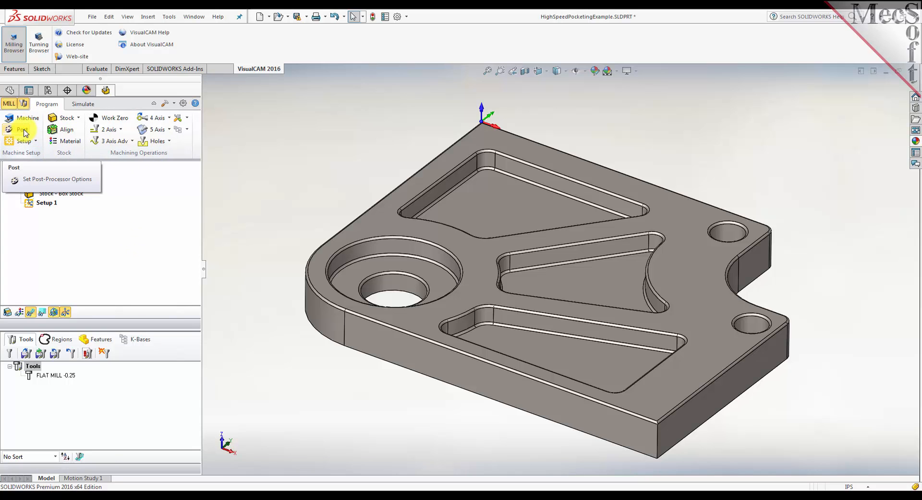
Keep Haas as the current post-processor in Post-Processor Options and edit it
left_click(57, 178)
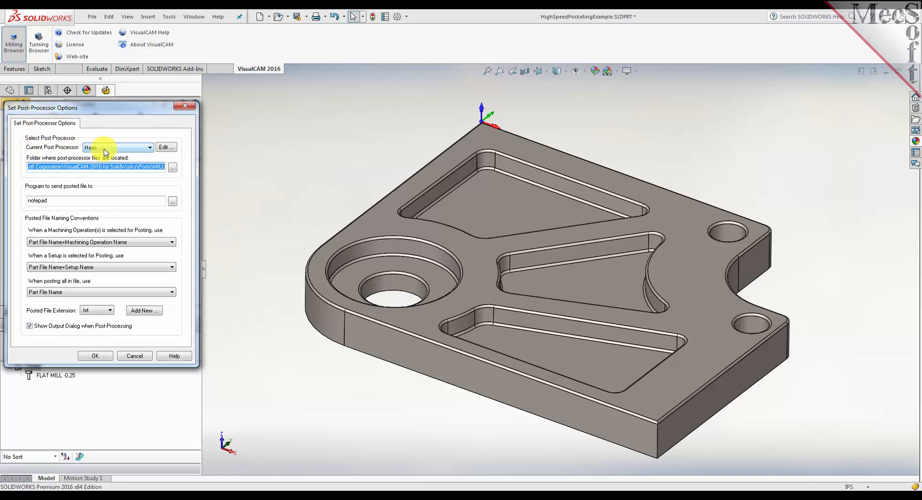
left_click(149, 147)
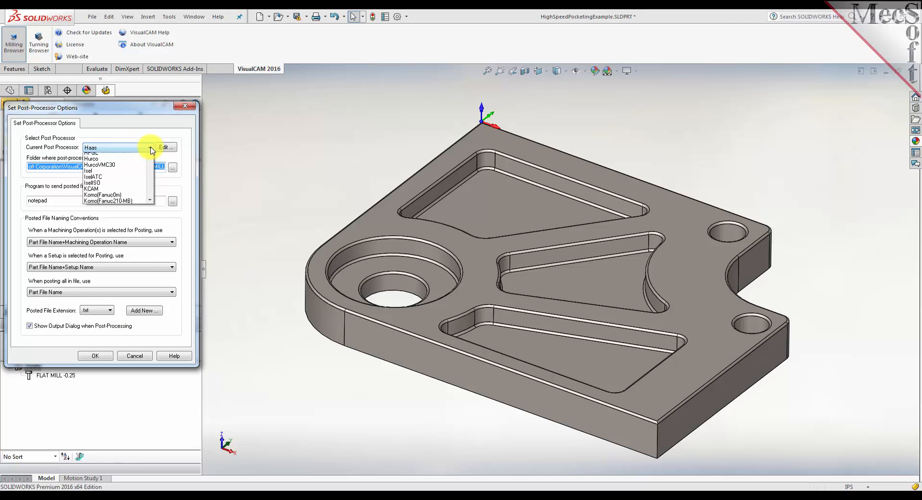
scroll("down", 3)
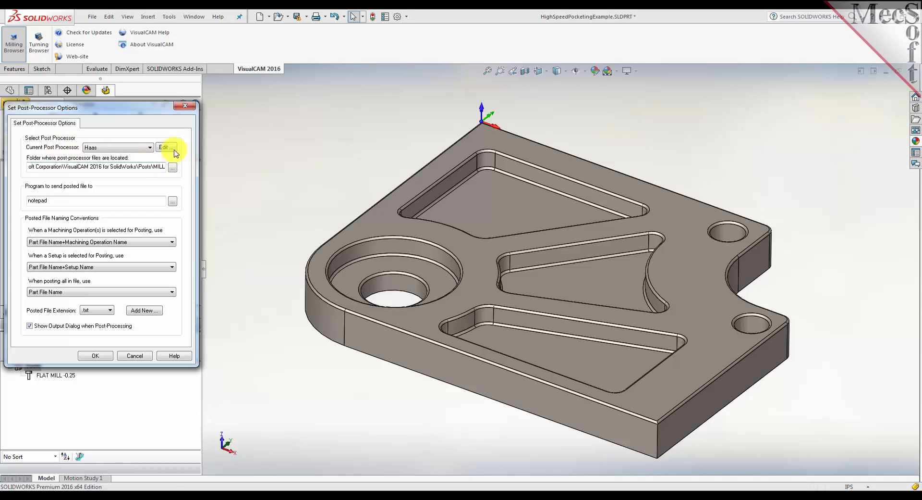
left_click(165, 147)
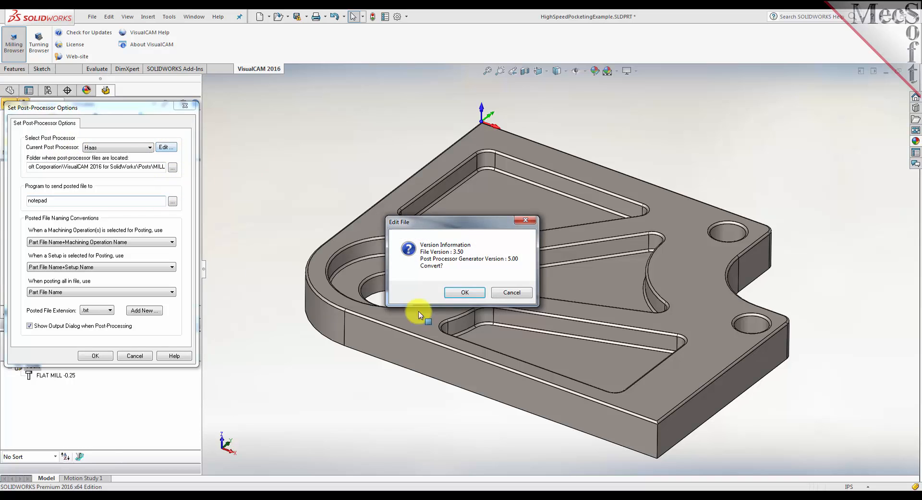
Convert the Haas post, review Start/End, Motion and Multi-Axis Motion, then close
left_click(464, 292)
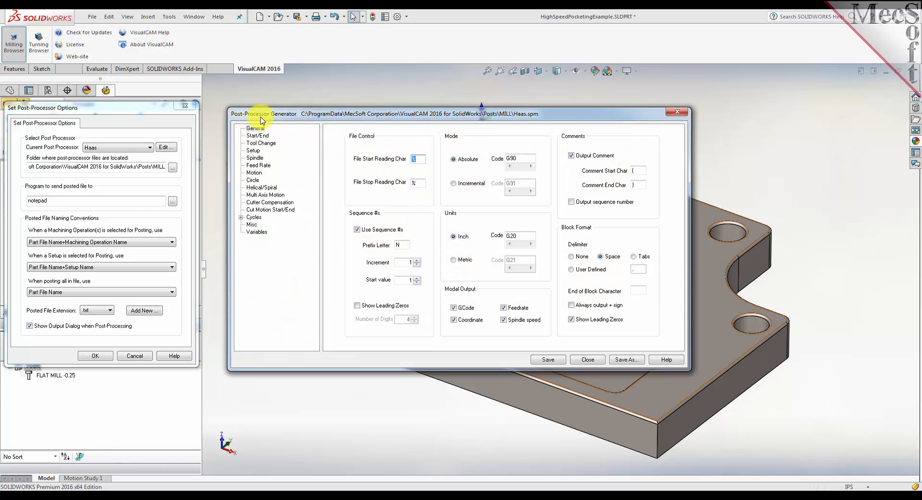
mouse_move(289, 163)
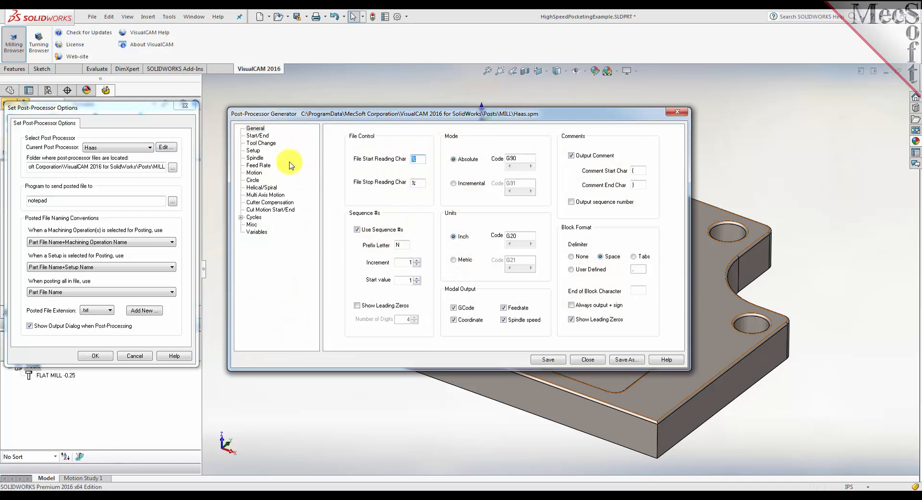
mouse_move(288, 301)
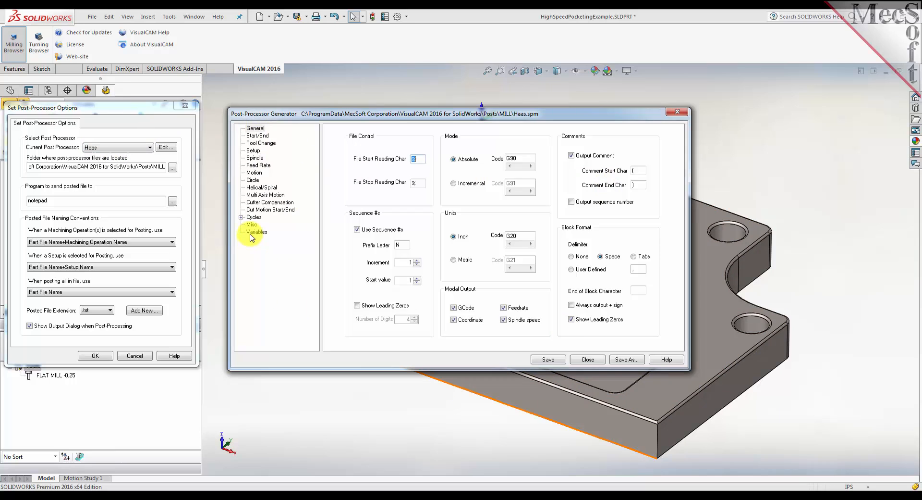
left_click(257, 136)
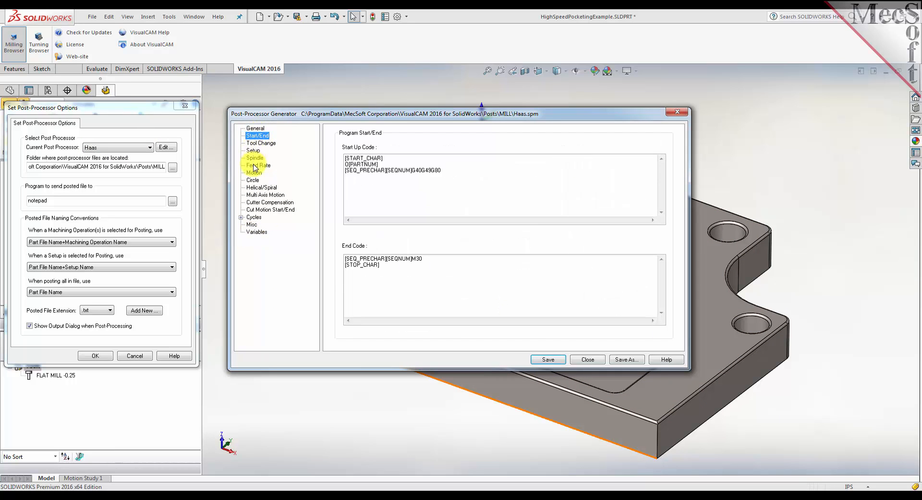
left_click(254, 173)
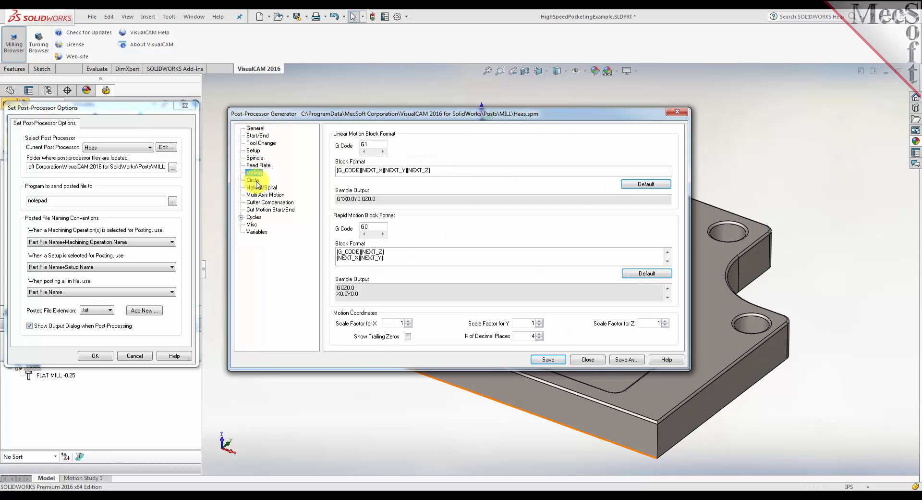
left_click(265, 195)
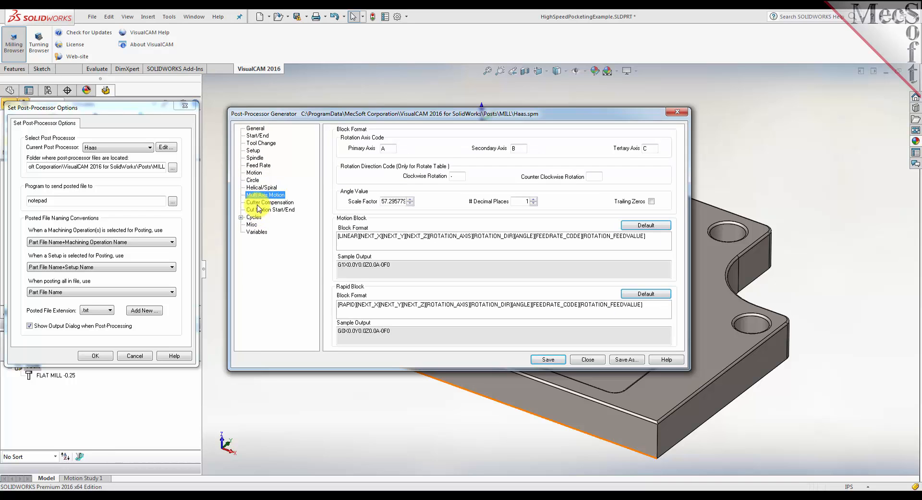
left_click(270, 202)
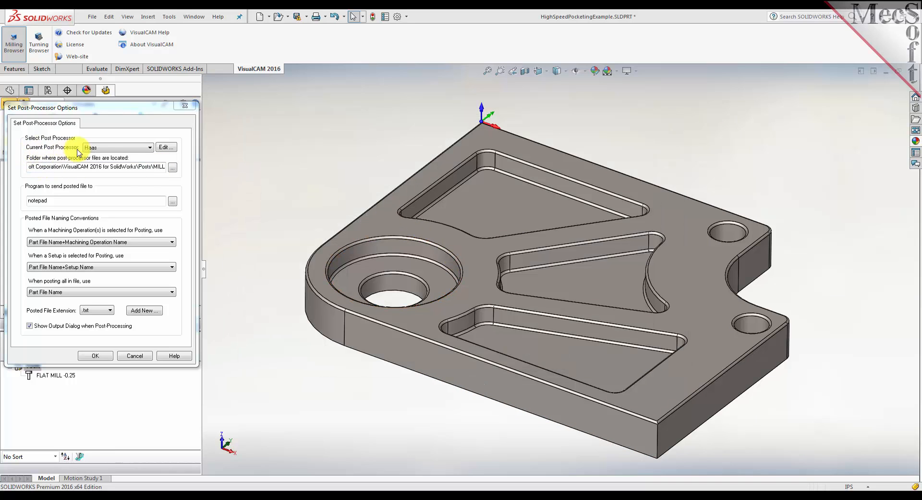
mouse_move(149, 295)
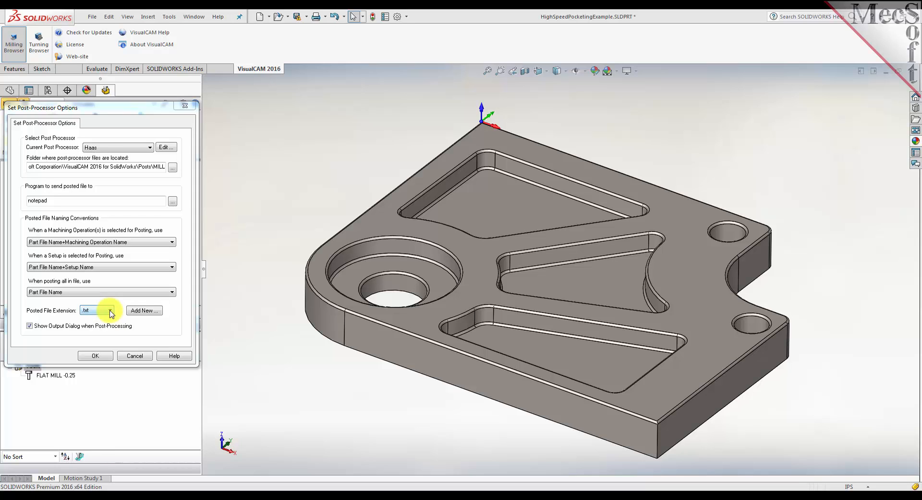
Set the posted file extension to nc and accept the post-processor options
left_click(109, 310)
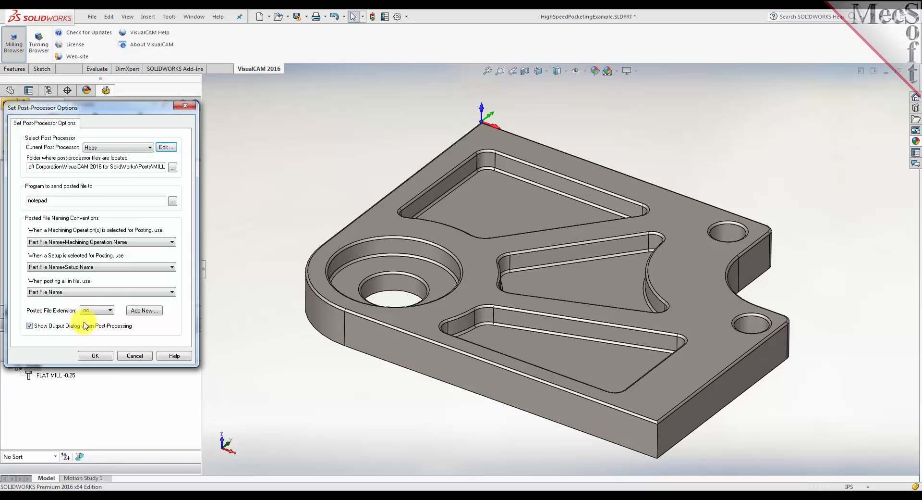
left_click(109, 310)
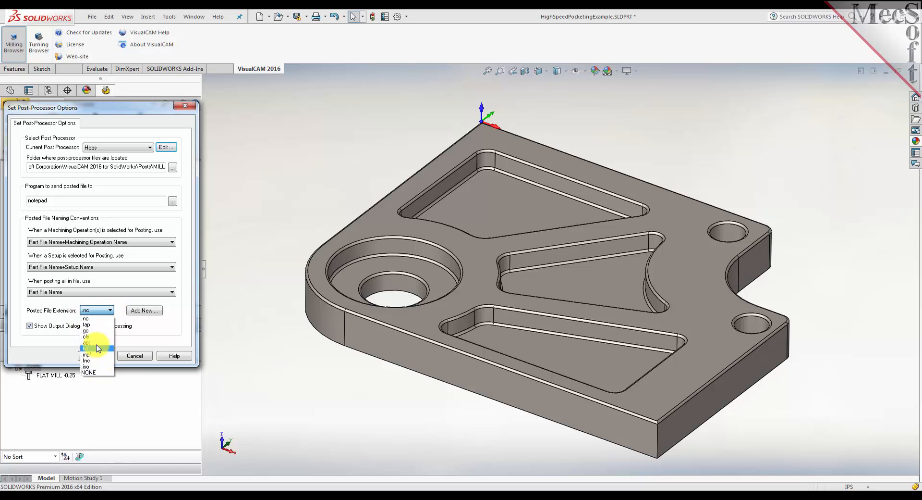
left_click(144, 310)
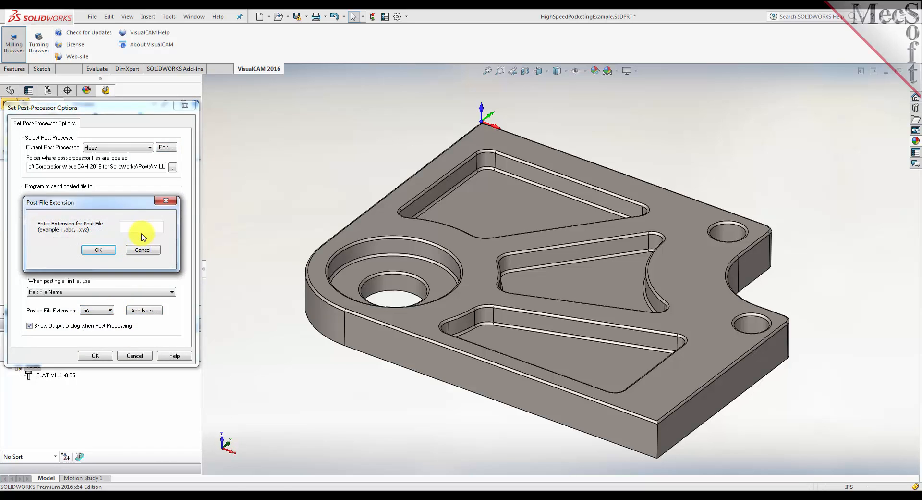
left_click(97, 250)
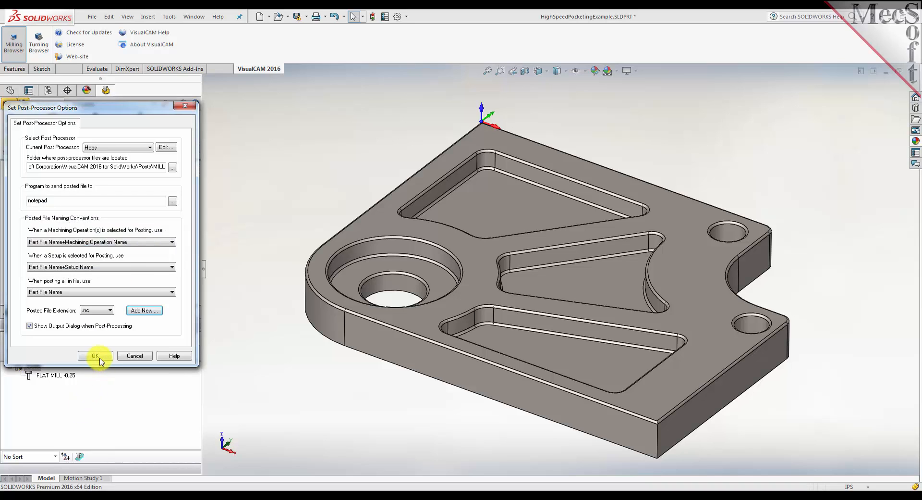
left_click(95, 355)
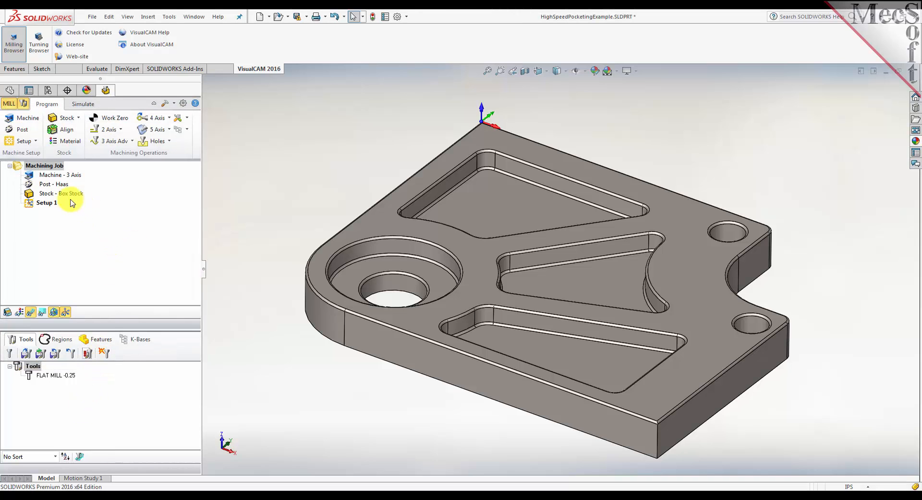
Check the 3-axis Machine and Haas Post entries, then list the stock types
left_click(60, 174)
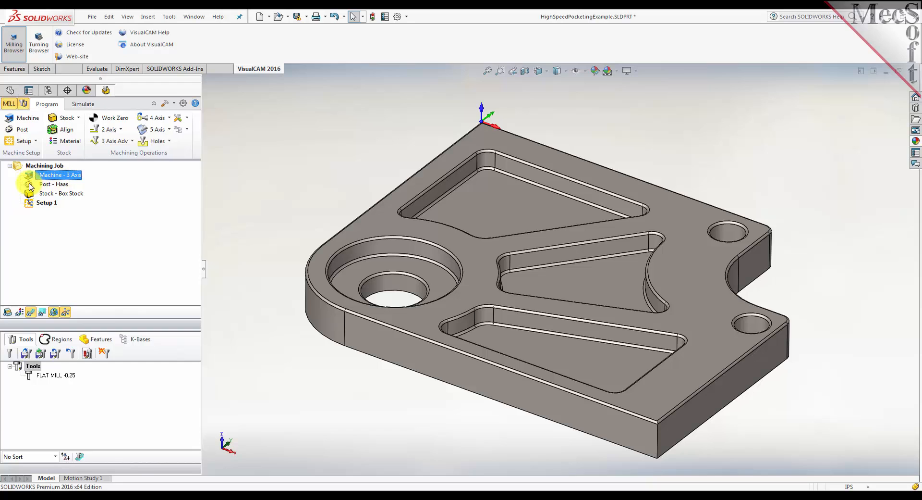
left_click(53, 184)
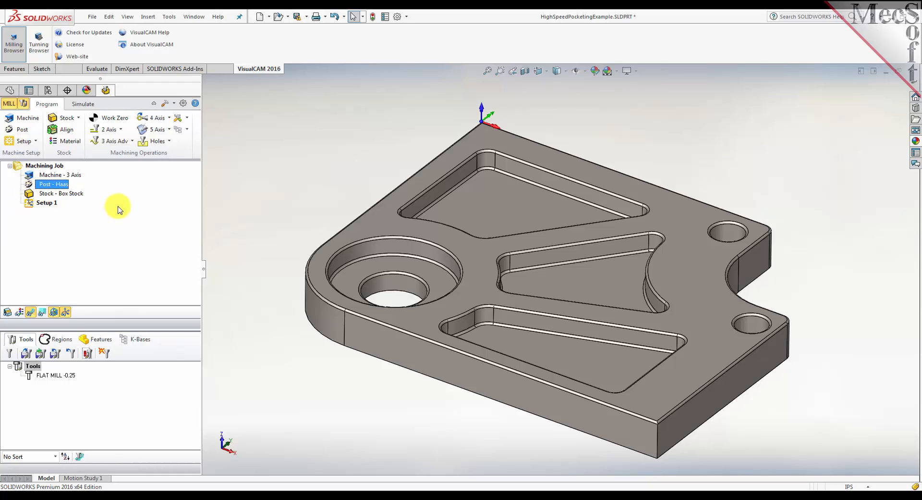
mouse_move(46, 153)
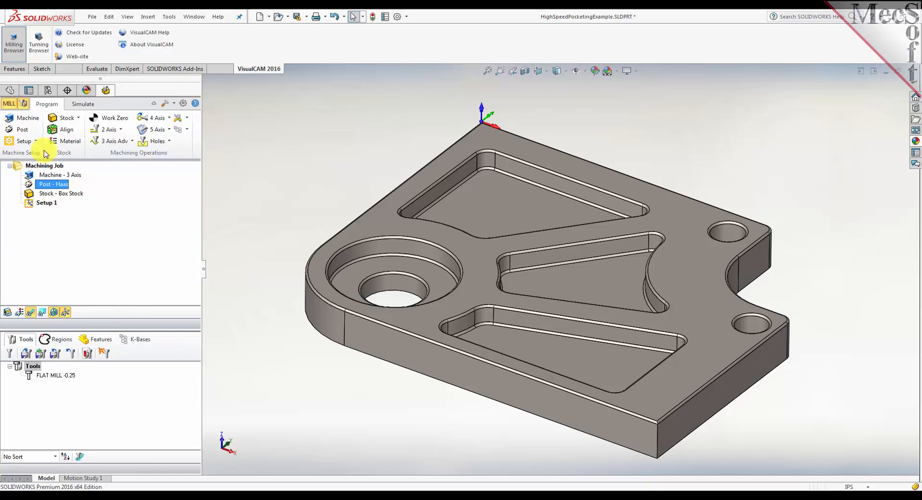
left_click(66, 117)
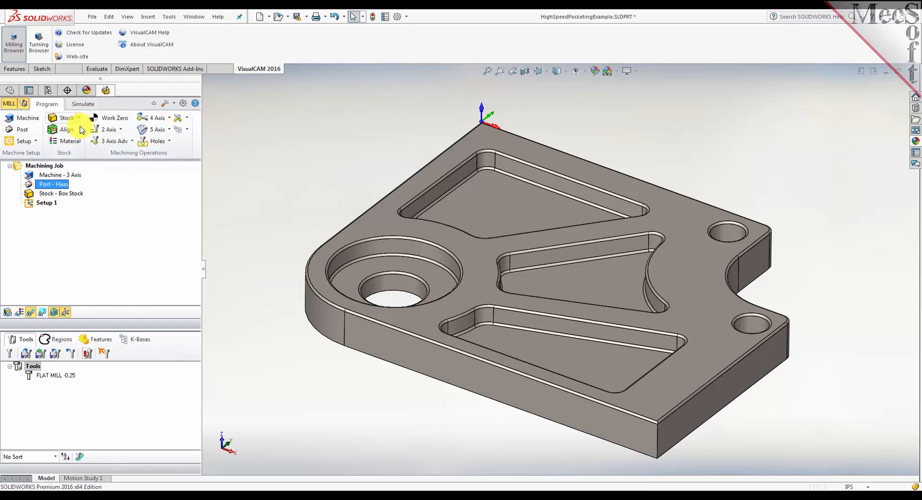
left_click(66, 117)
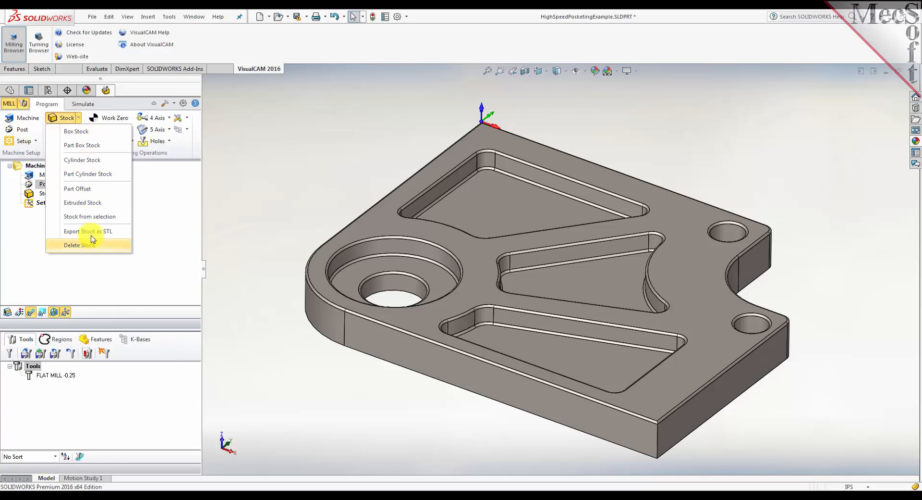
mouse_move(103, 145)
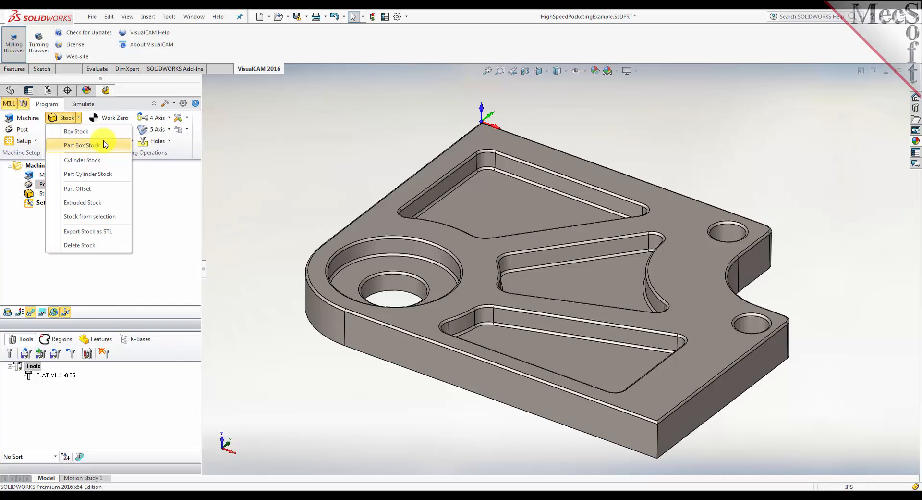
mouse_move(76, 131)
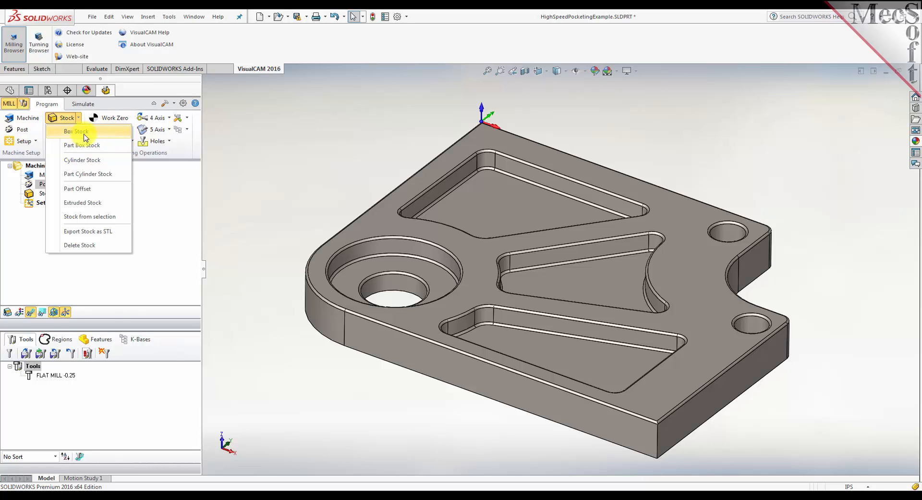
Create a box stock with L 6, W 5 and H 0.625
left_click(75, 130)
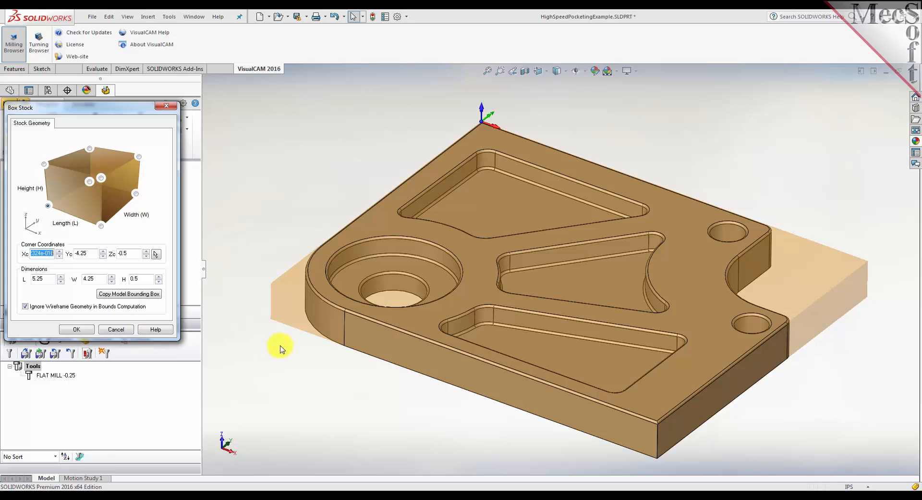
mouse_move(844, 276)
type("6")
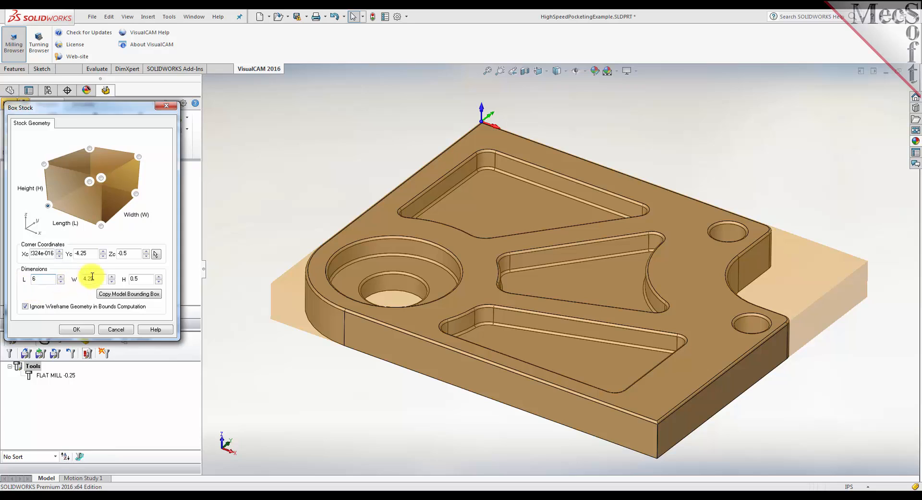
type("5")
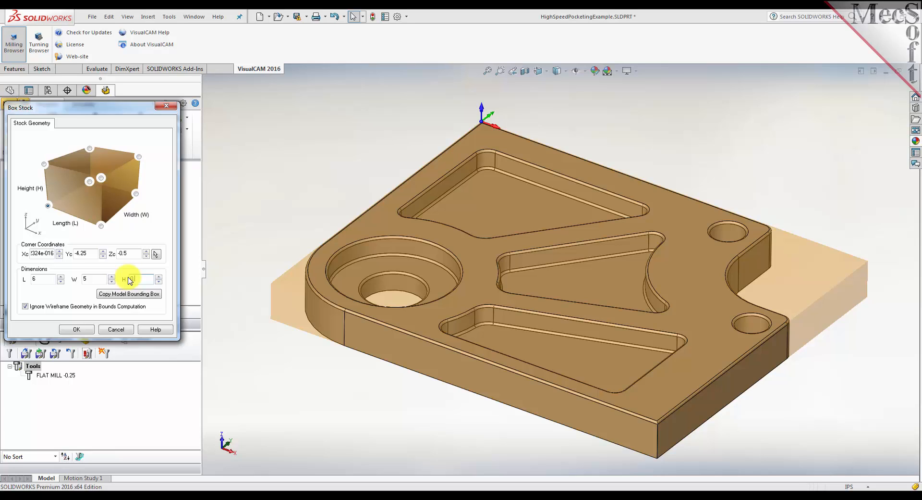
type(".625")
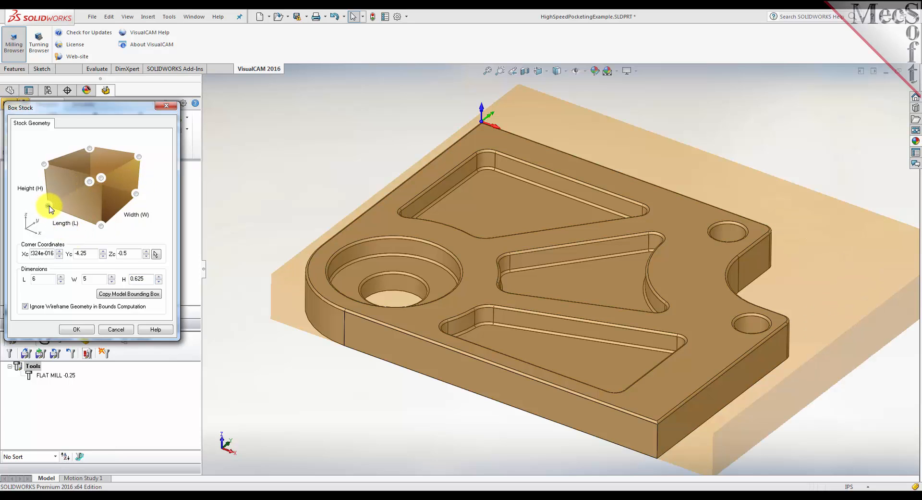
mouse_move(757, 379)
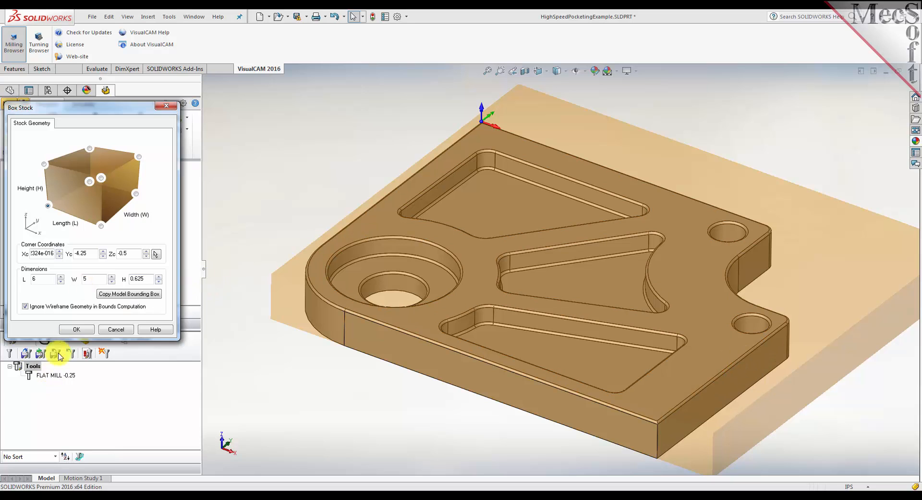
left_click(76, 329)
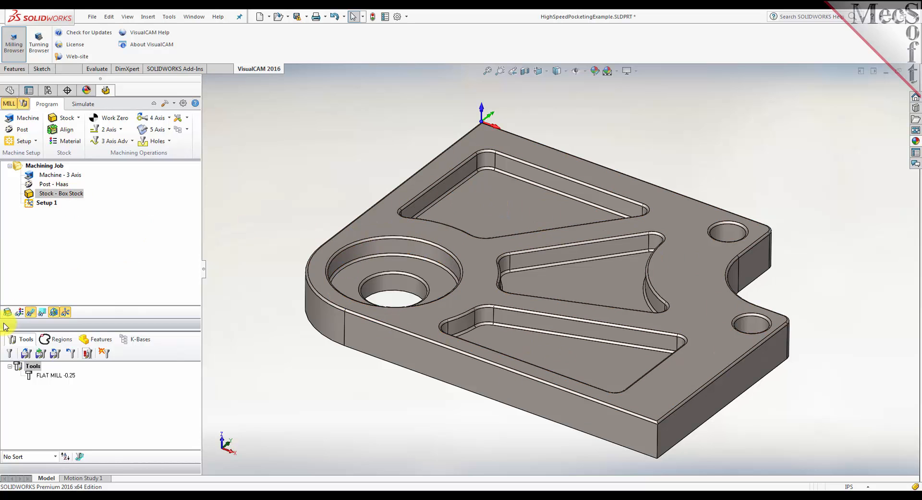
left_click(8, 312)
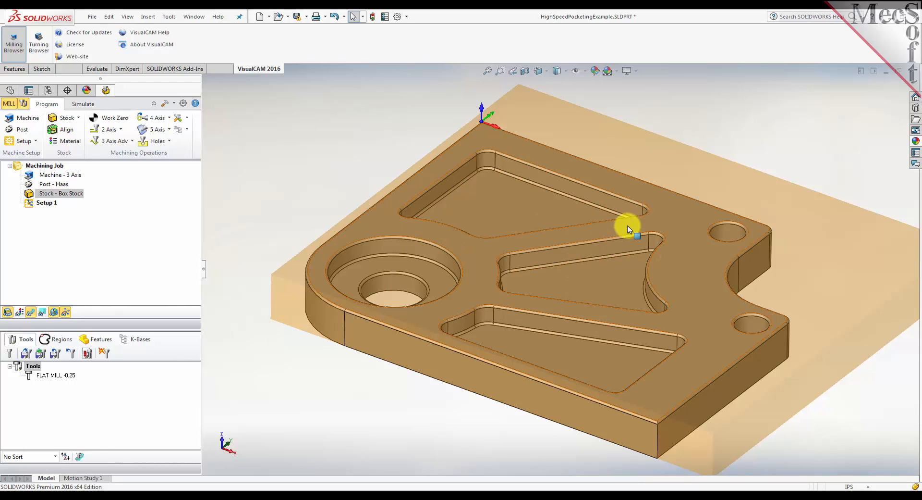
mouse_move(160, 231)
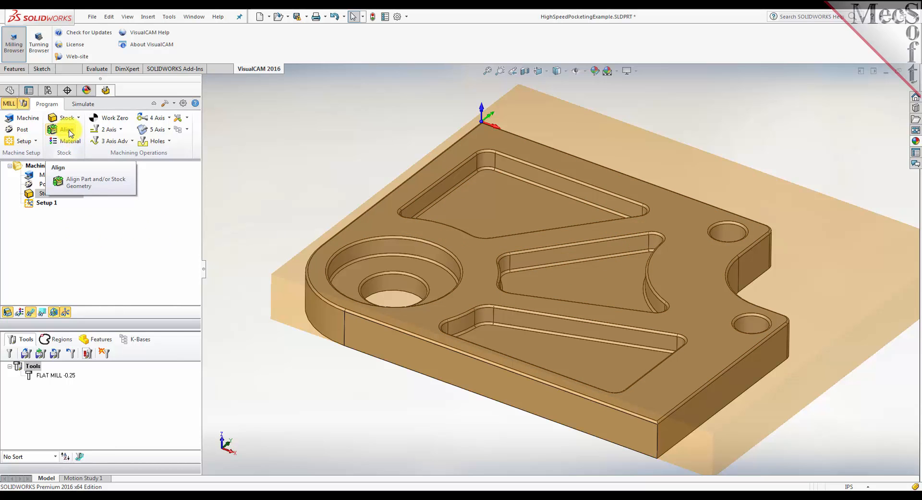
Align the stock with Z Alignment Bottom and XY Alignment Center
left_click(96, 182)
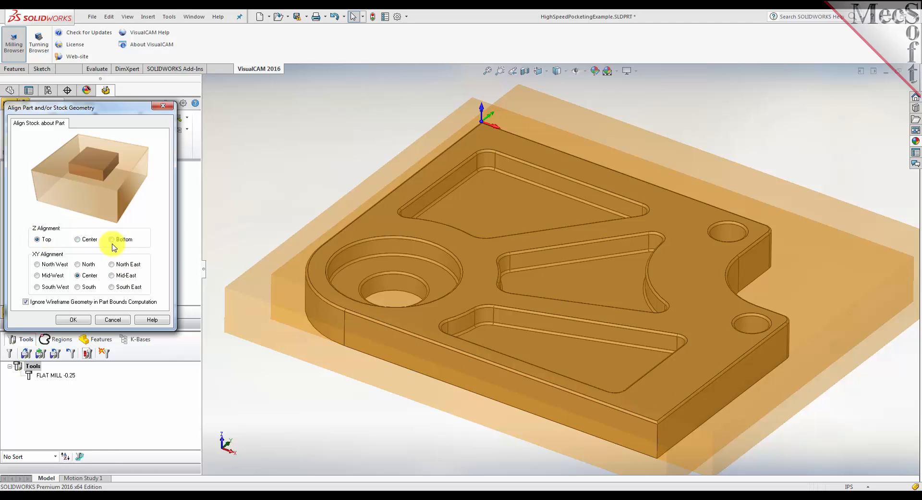
left_click(112, 239)
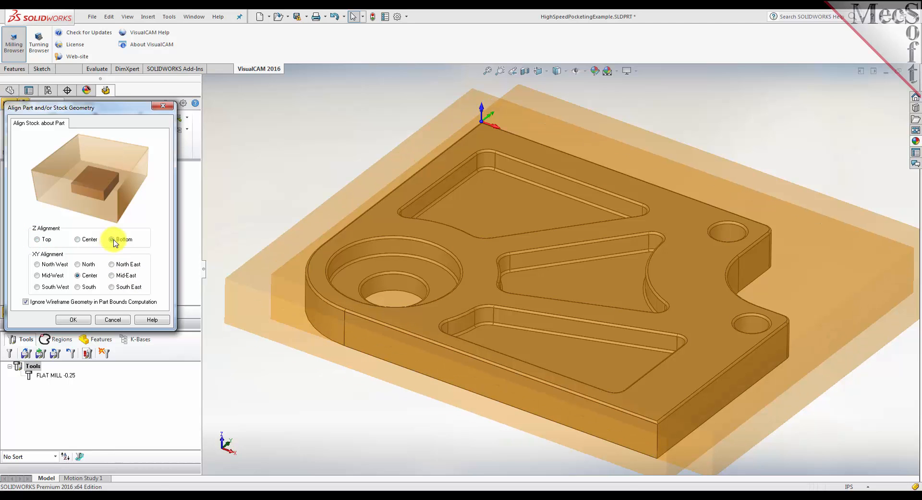
left_click(112, 239)
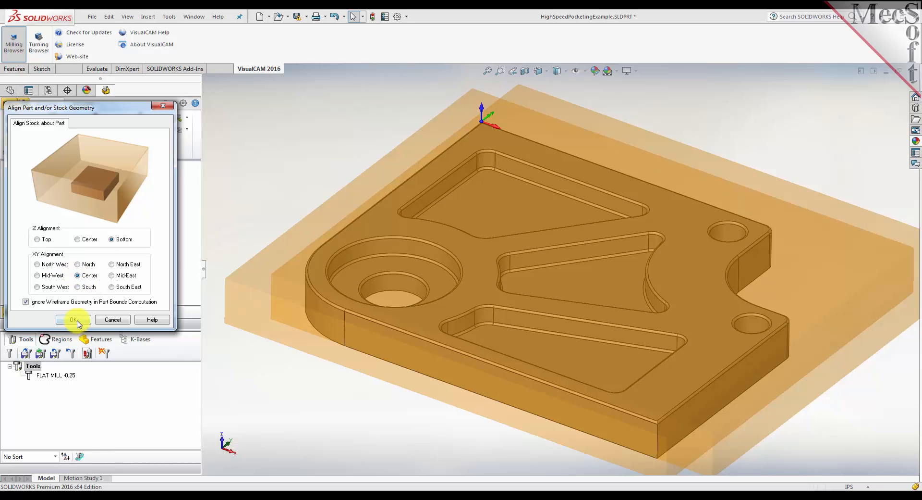
left_click(73, 319)
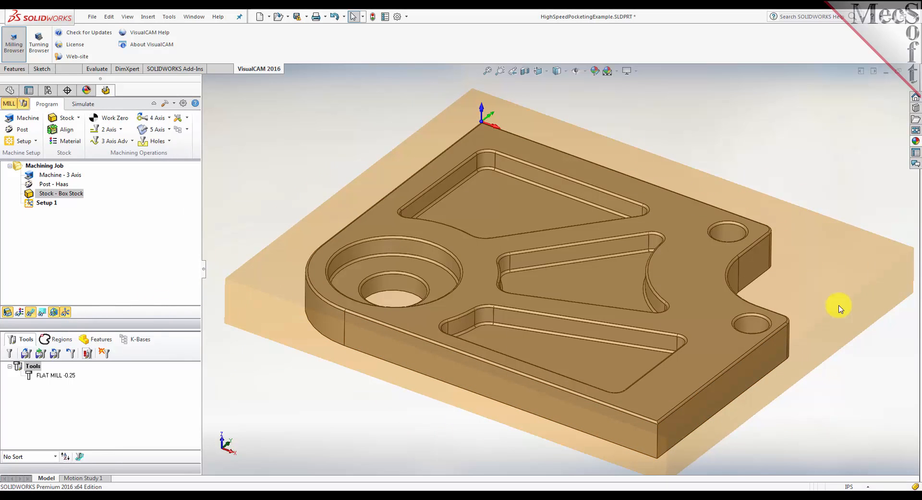
mouse_move(856, 252)
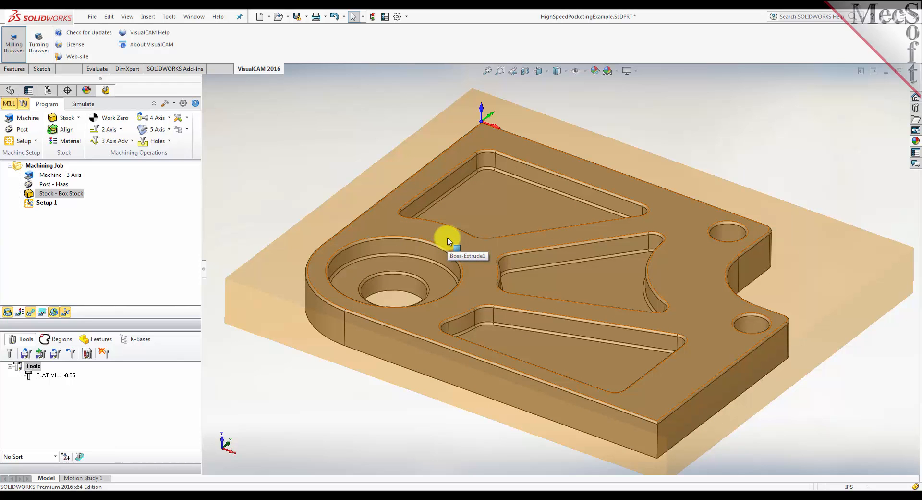
mouse_move(73, 247)
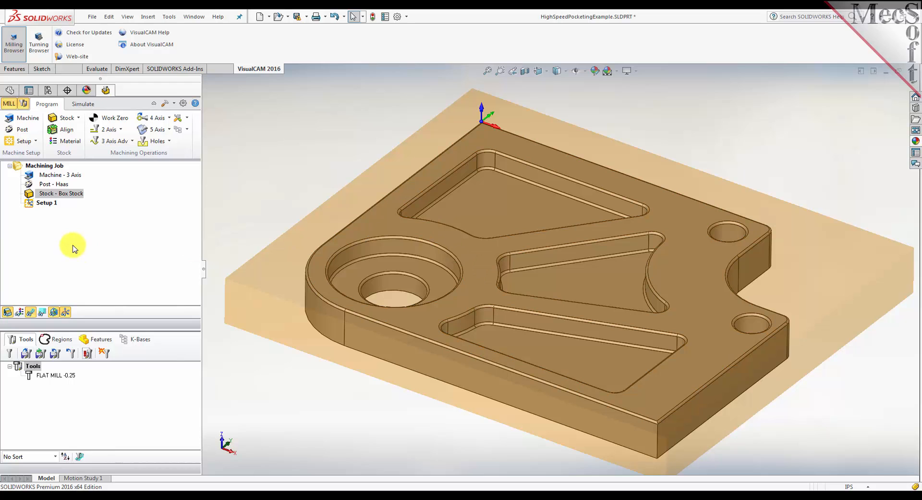
mouse_move(66, 141)
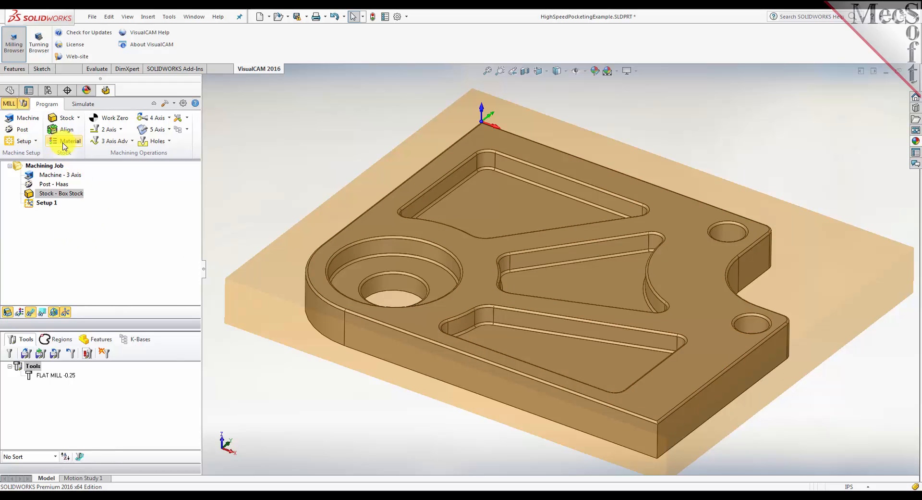
Choose ALUMINUM - 6061 as the stock material and confirm it
left_click(71, 141)
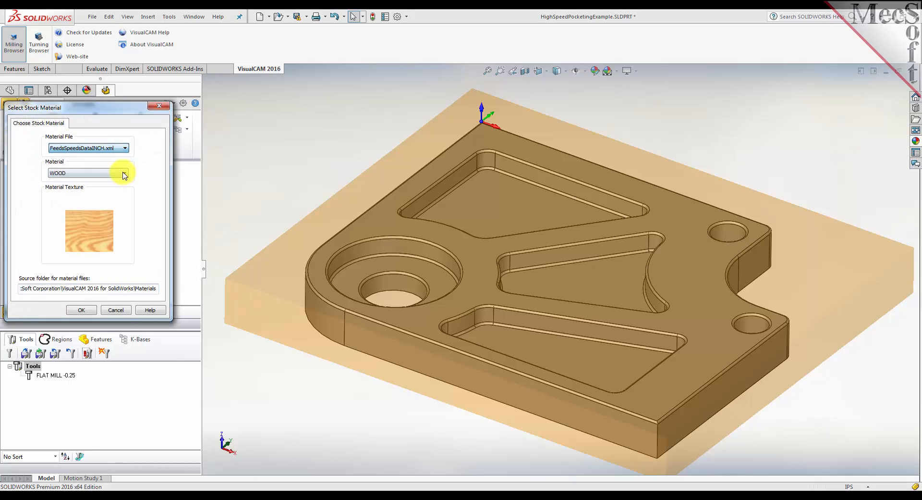
left_click(124, 172)
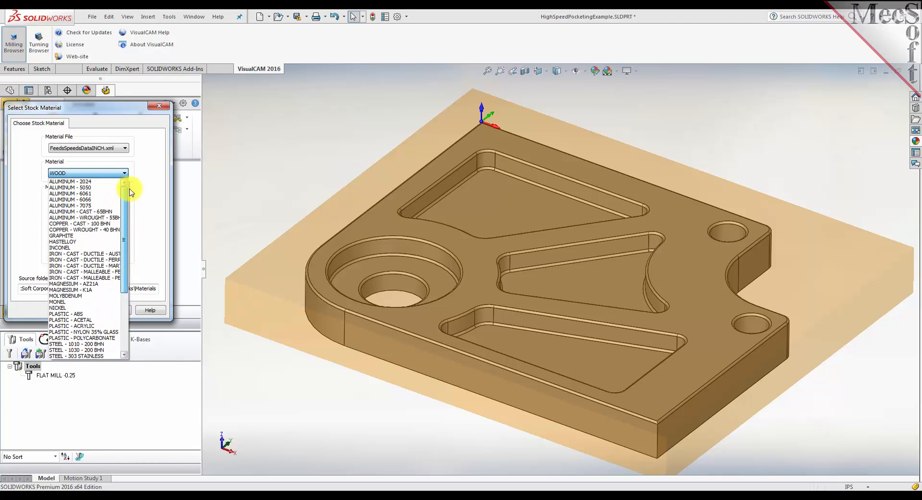
left_click(71, 193)
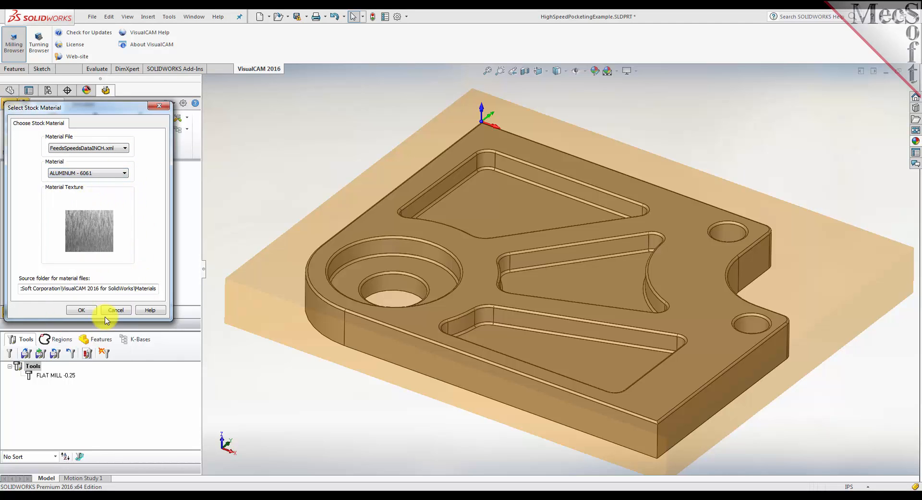
left_click(81, 311)
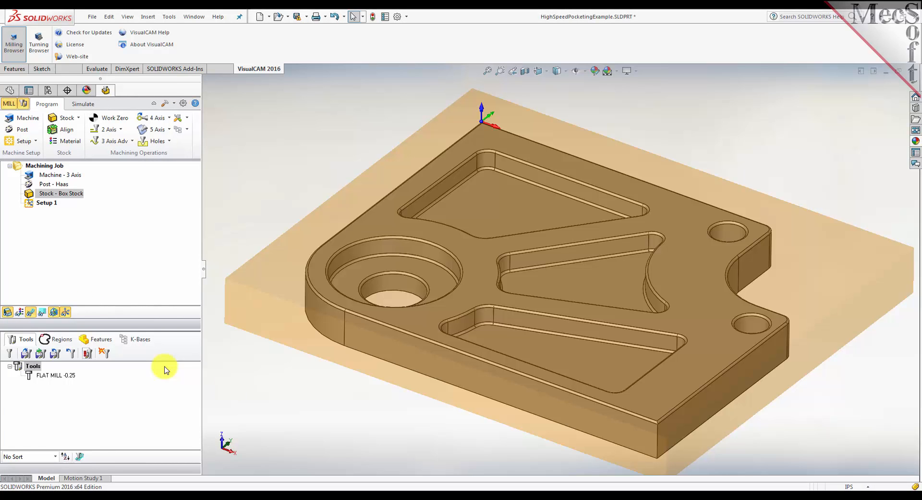
mouse_move(277, 361)
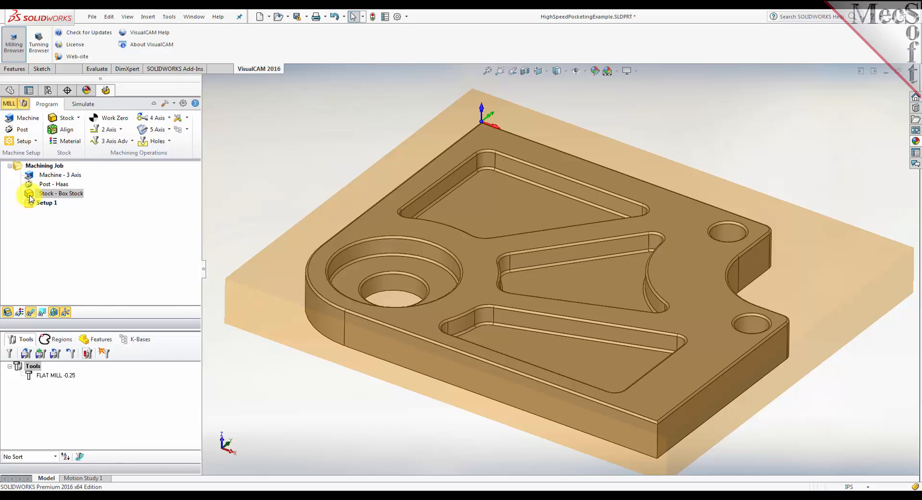
left_click(70, 140)
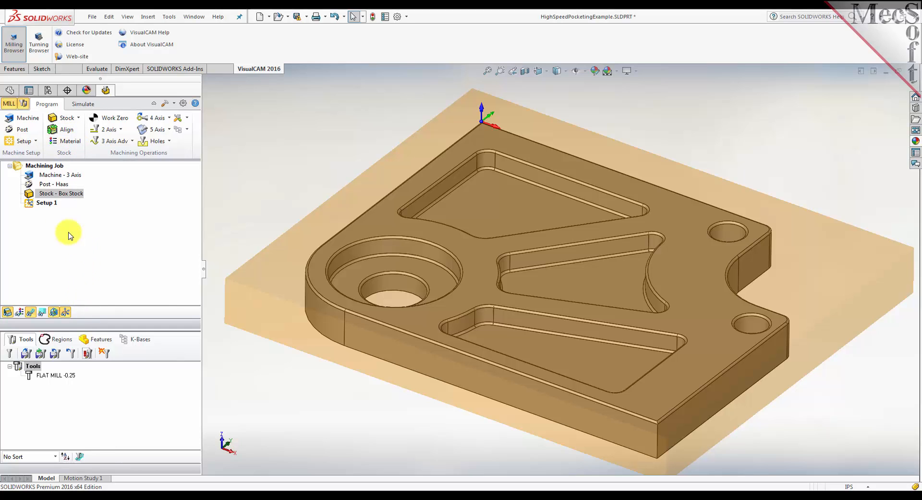
mouse_move(131, 219)
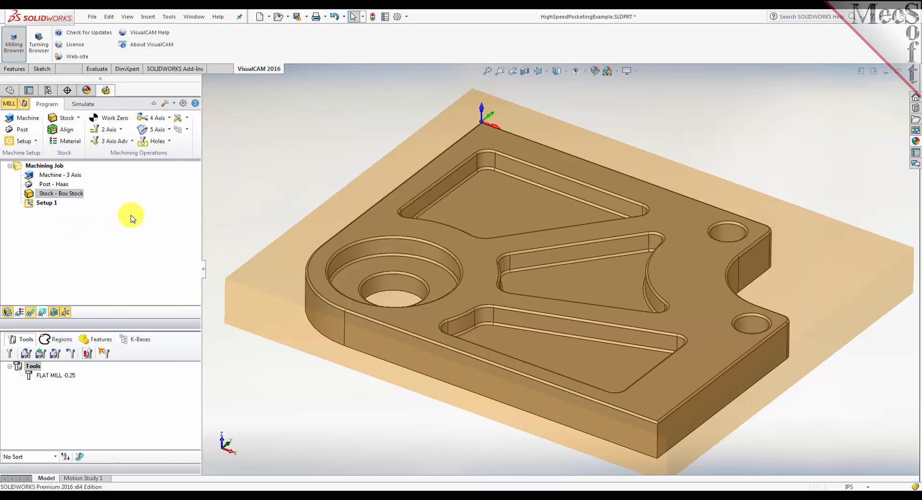
mouse_move(145, 214)
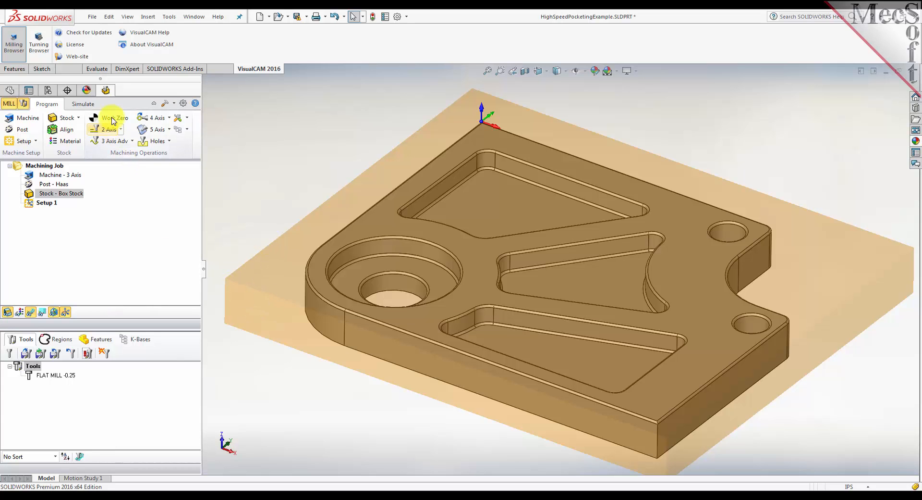
Set the work zero to the stock box's highest Z south-west corner and save
left_click(113, 117)
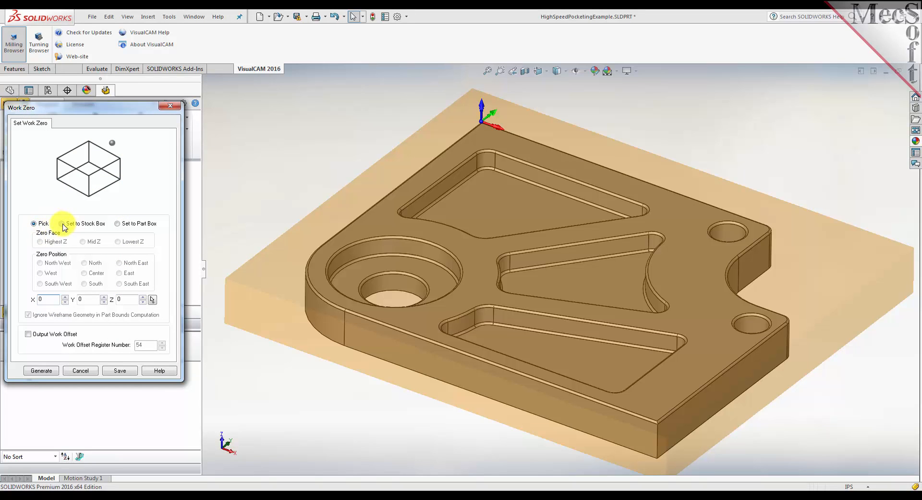
left_click(62, 223)
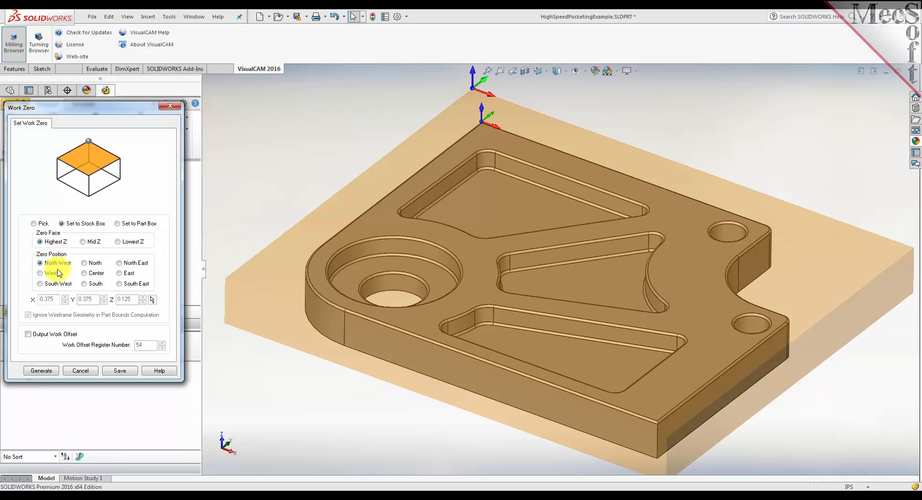
left_click(40, 283)
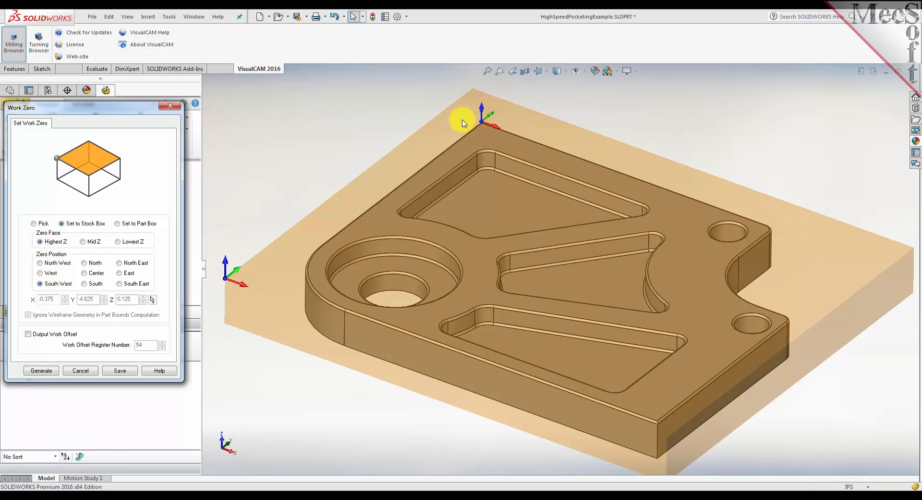
mouse_move(243, 284)
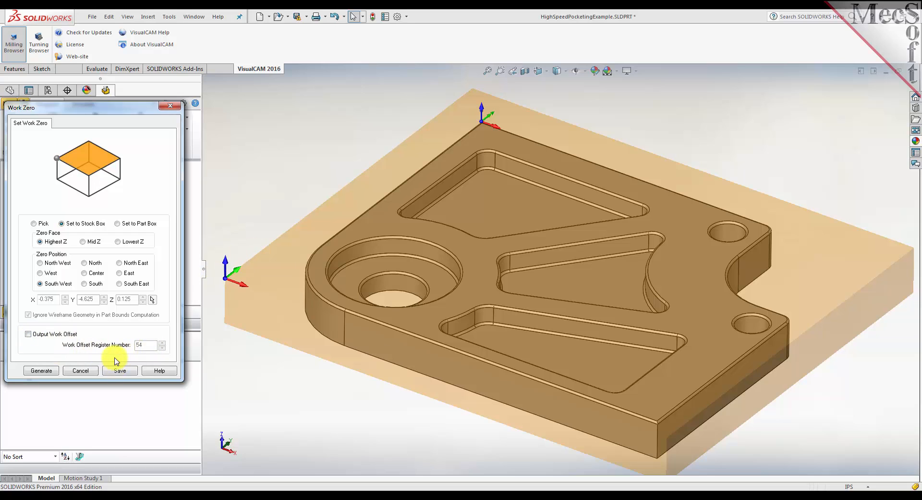
left_click(119, 370)
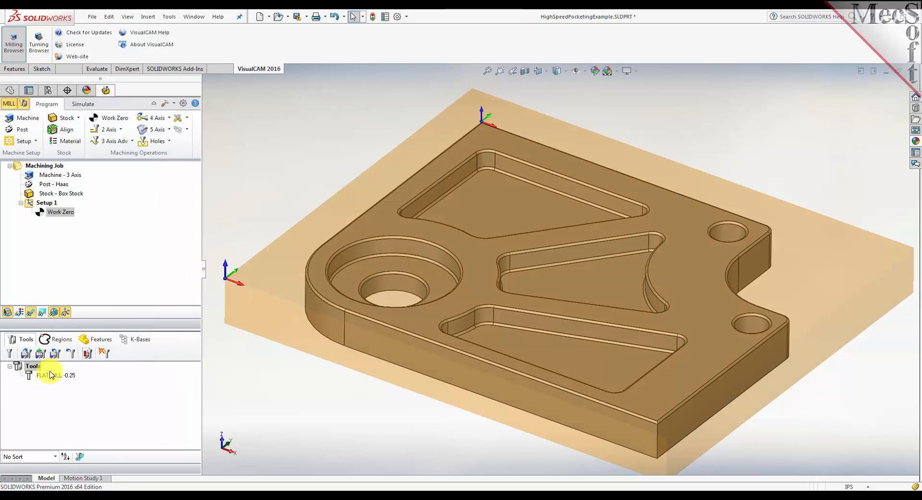
Browse the 2 Axis operations list, then show the 3 Axis Adv machining operations
left_click(61, 212)
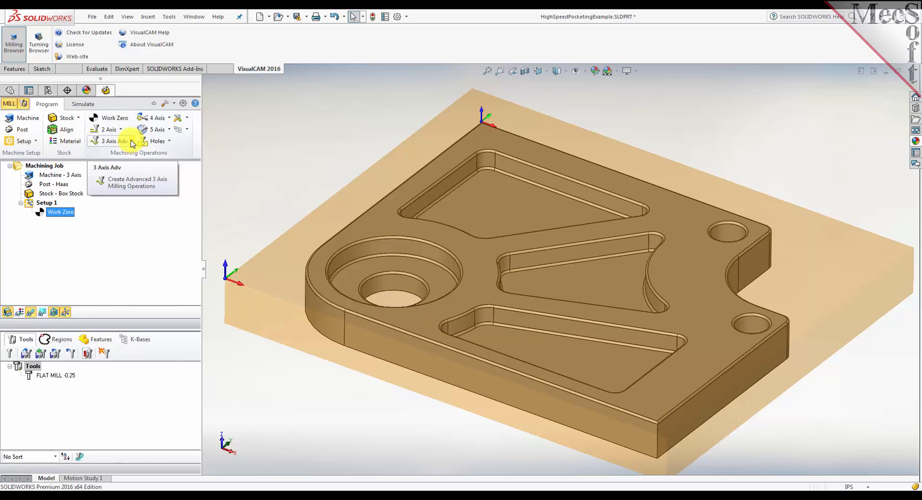
left_click(108, 129)
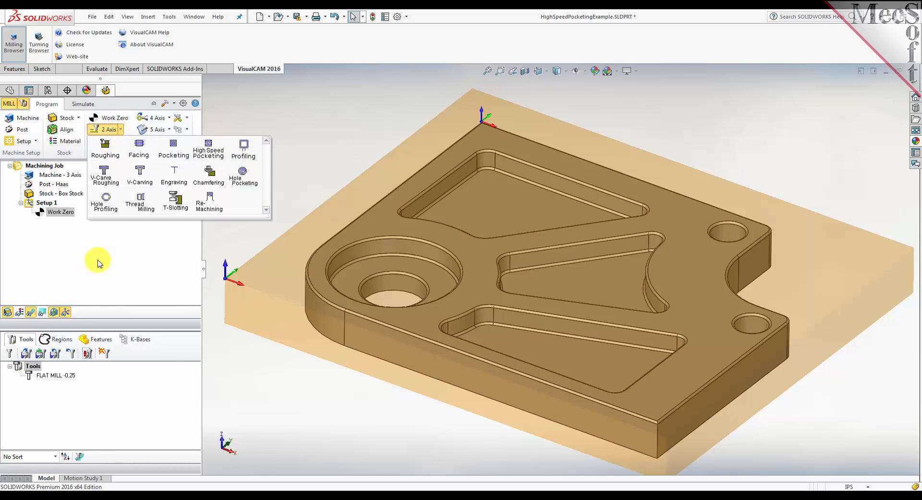
left_click(108, 140)
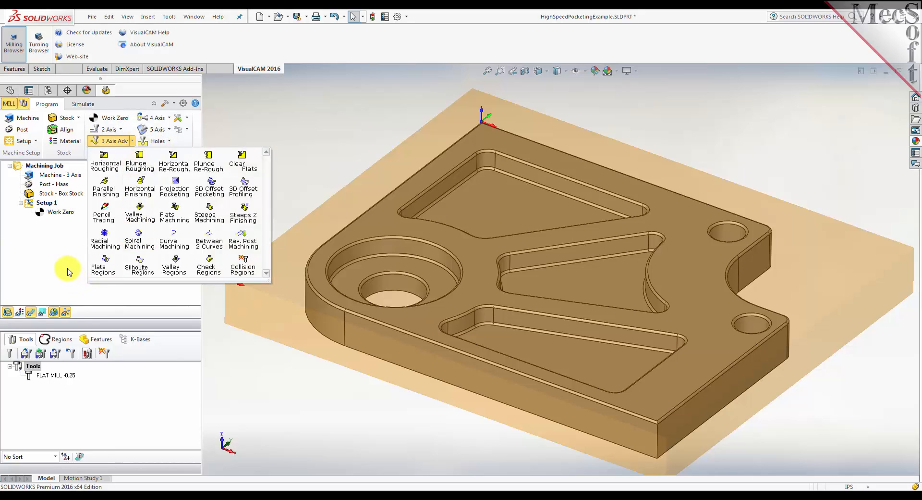